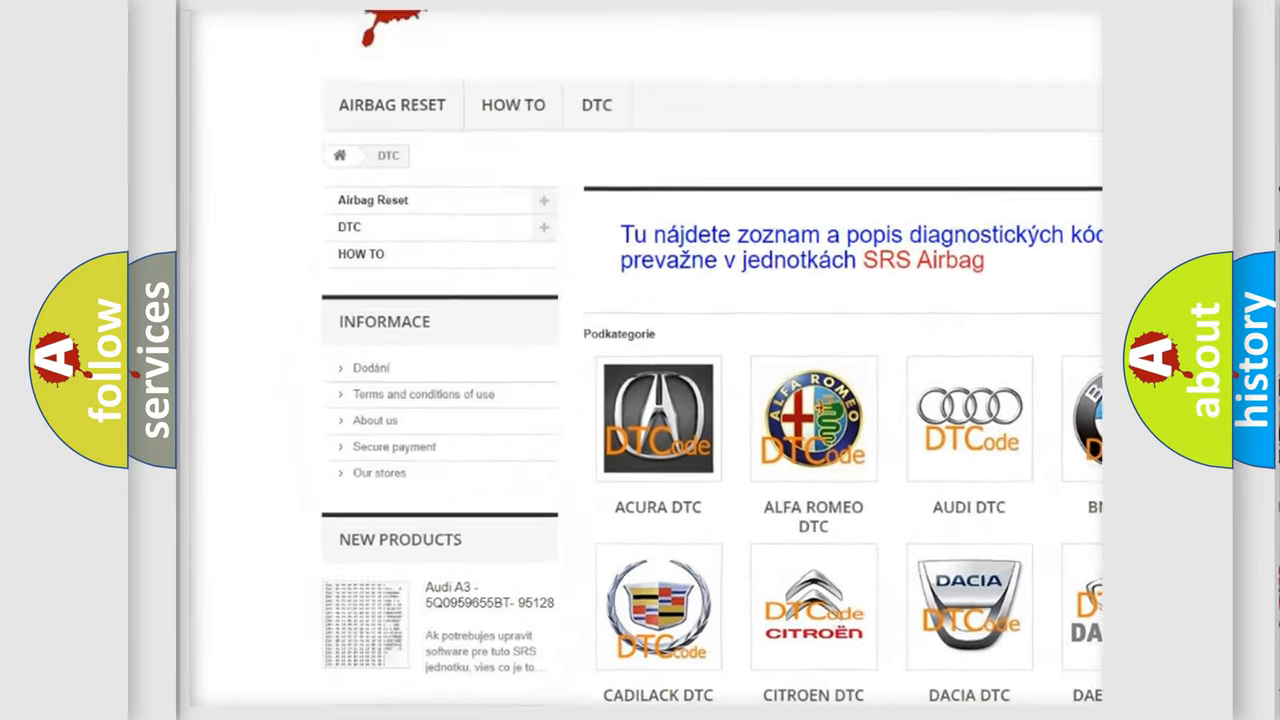
Scroll the DTC page past the car-brand categories to the full trouble-code list.
{"action": "scroll", "scroll_direction": "down", "scroll_amount": 3}
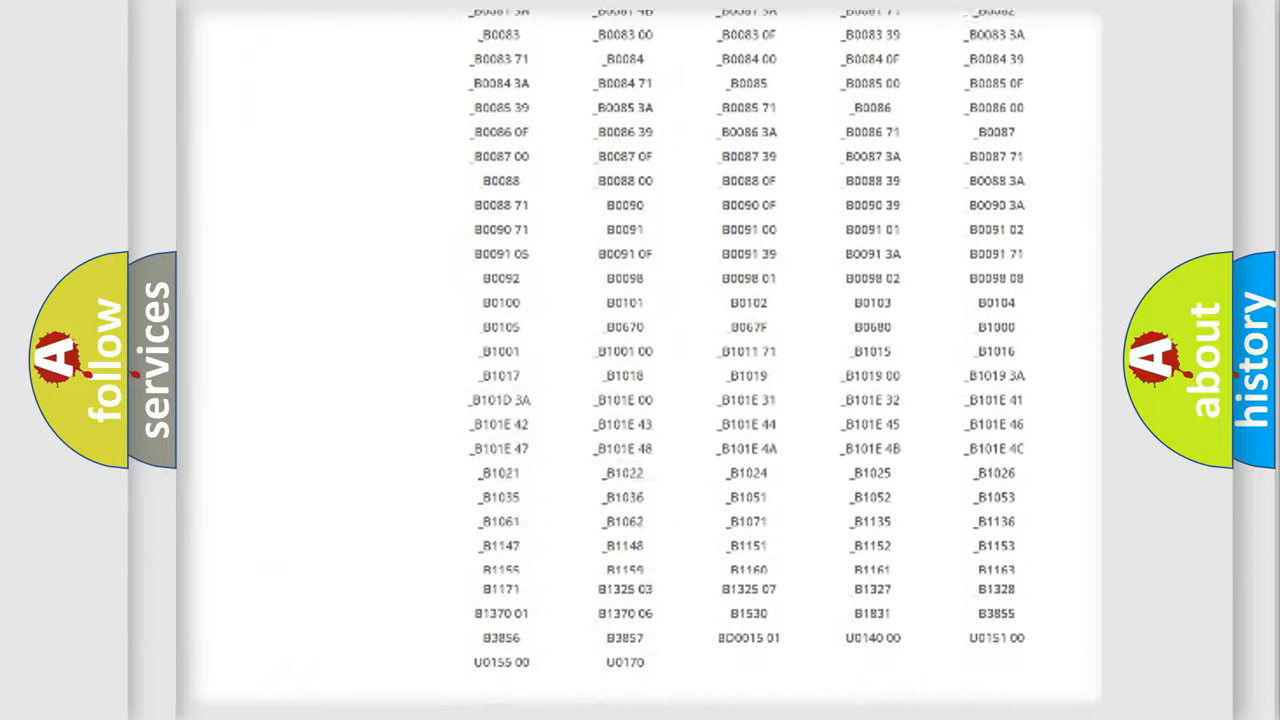
{"action": "scroll", "scroll_direction": "up", "scroll_amount": 3}
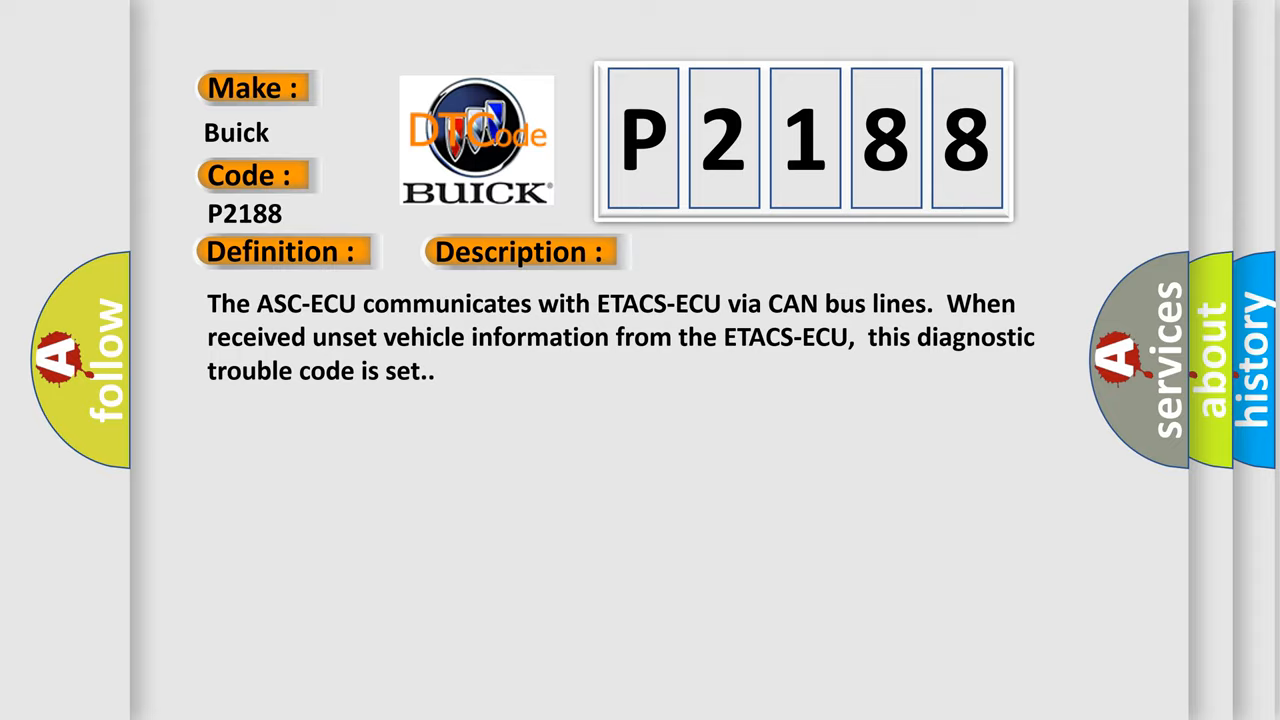
Advance from the P2188 Description slide to its Cause slide listing ECU installation and coding faults.
{"action": "left_click", "coordinate": [736, 252]}
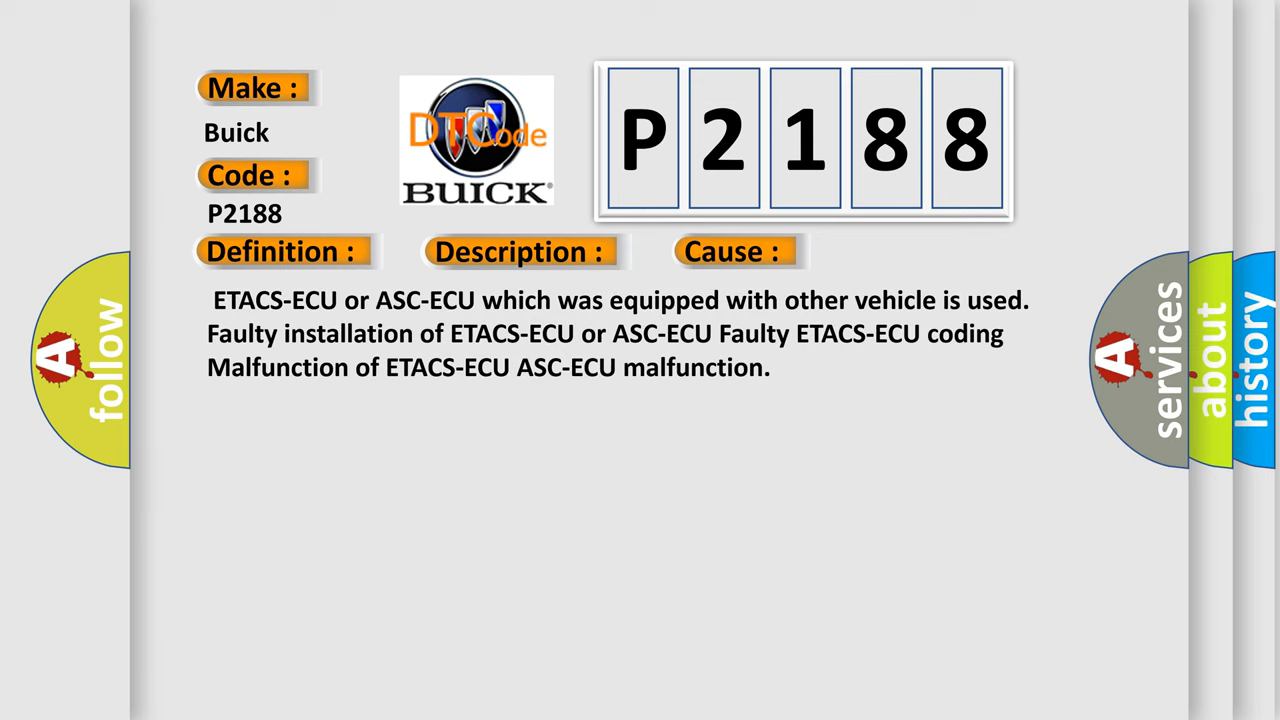